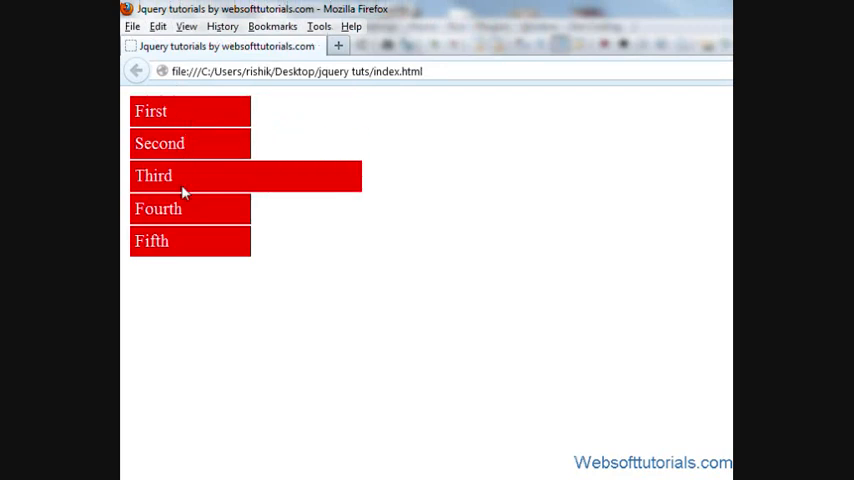
mouse_move(185, 222)
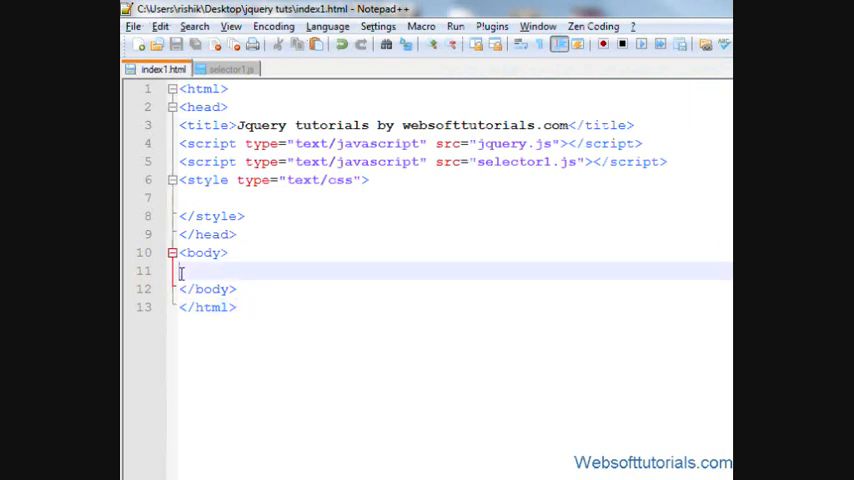
Step: Type the first paragraph <p class="one">First</p> in the page body
text(<p></p>)
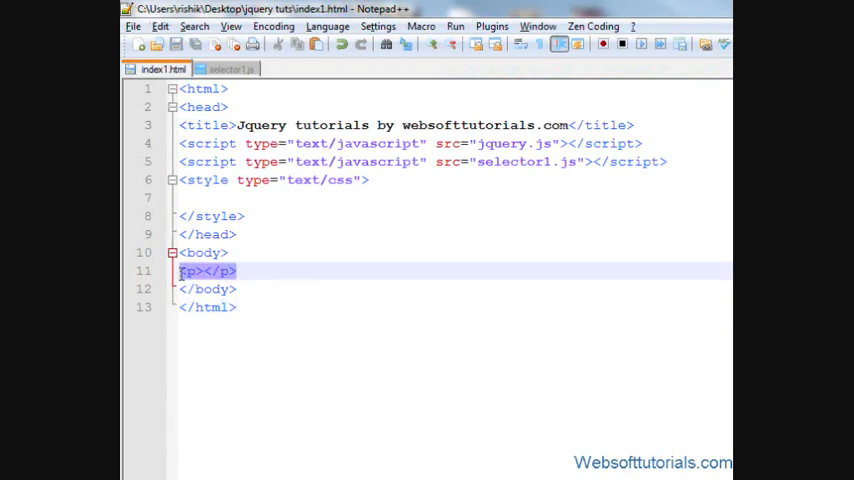
text(class="")
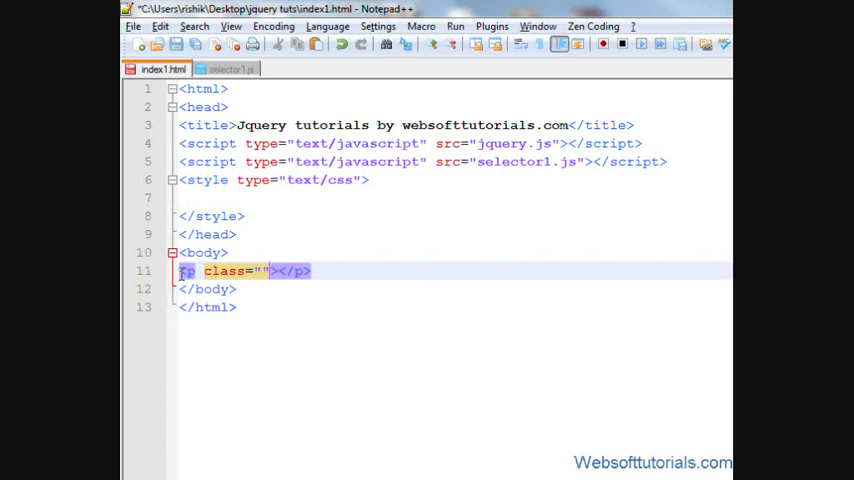
text(one)
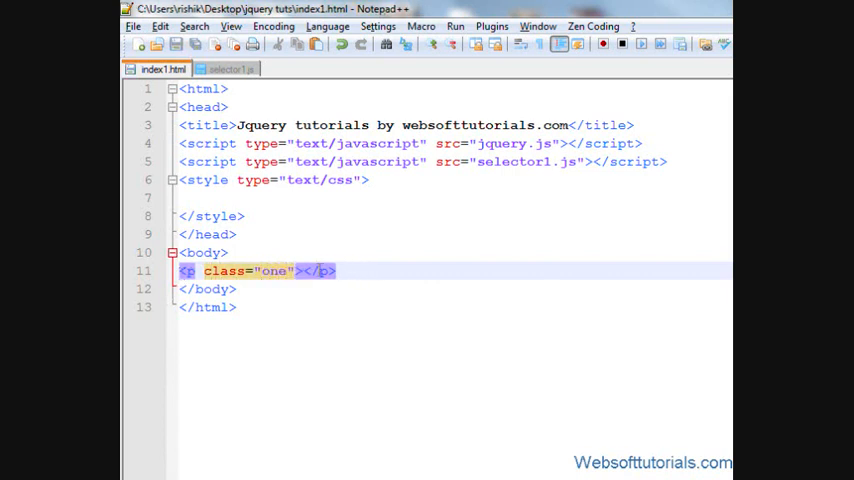
text(First)
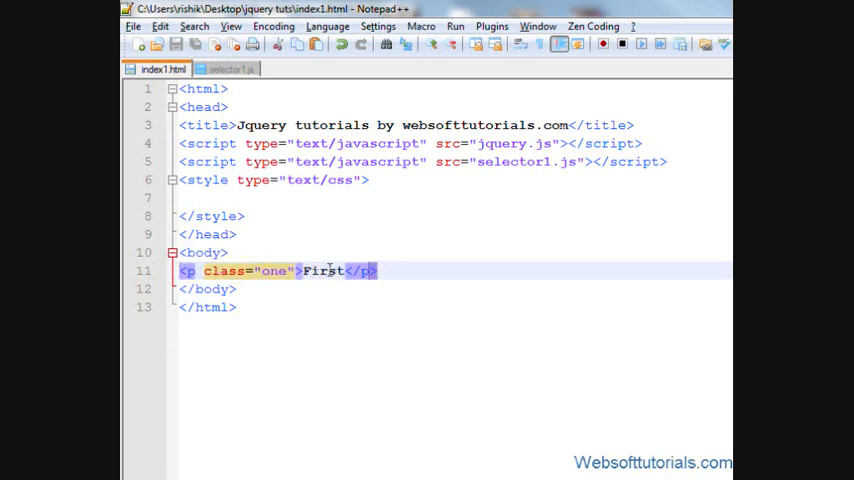
Step: Duplicate the paragraph into four copies labelled Second, Third, Fourth and Fifth
key(Return)
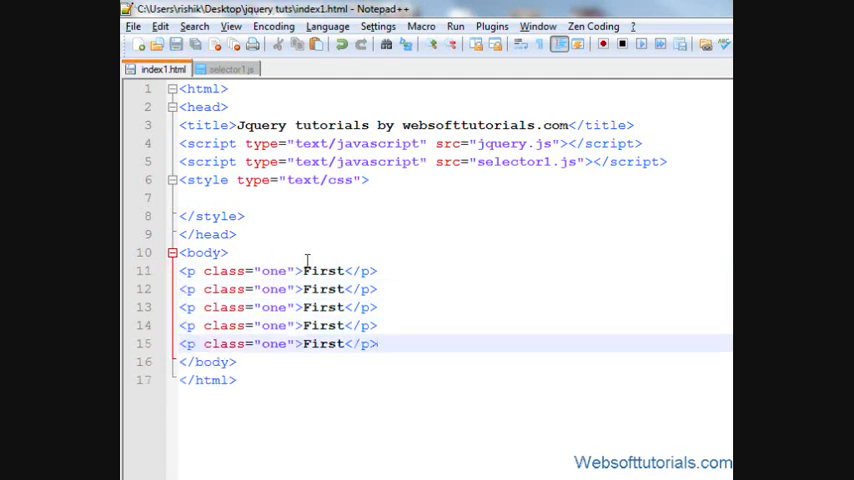
text(Second)
click(277, 307)
text(Third)
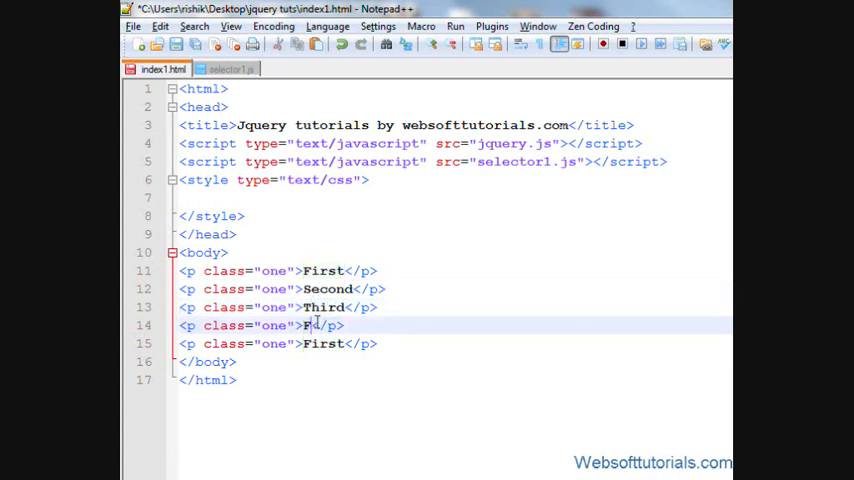
text(ourth)
click(455, 343)
text(fth)
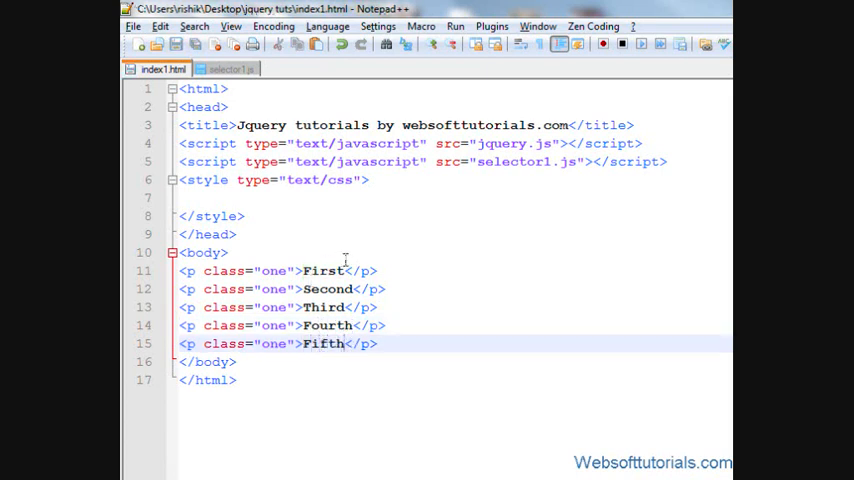
click(455, 26)
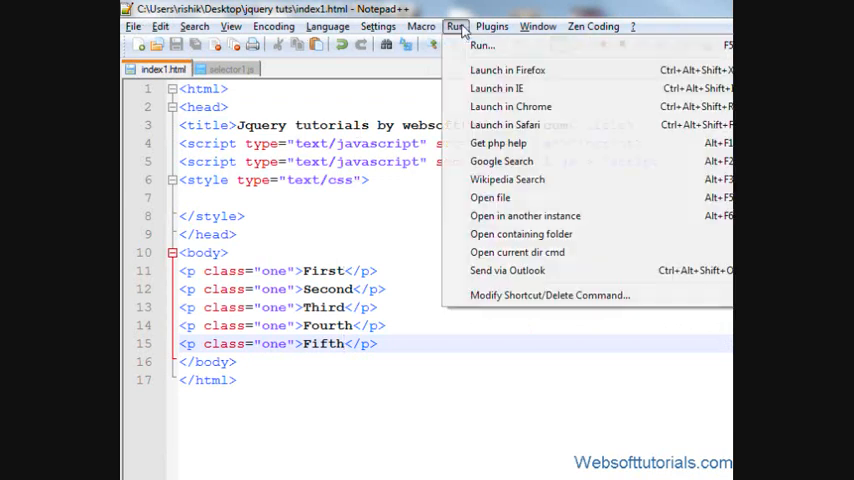
click(507, 70)
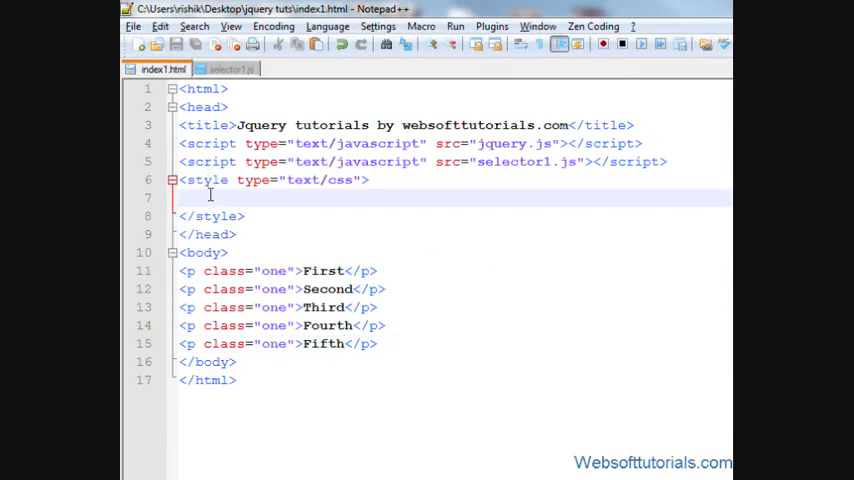
Step: Start the .one rule with a border, red background and white text colour
text(.one{})
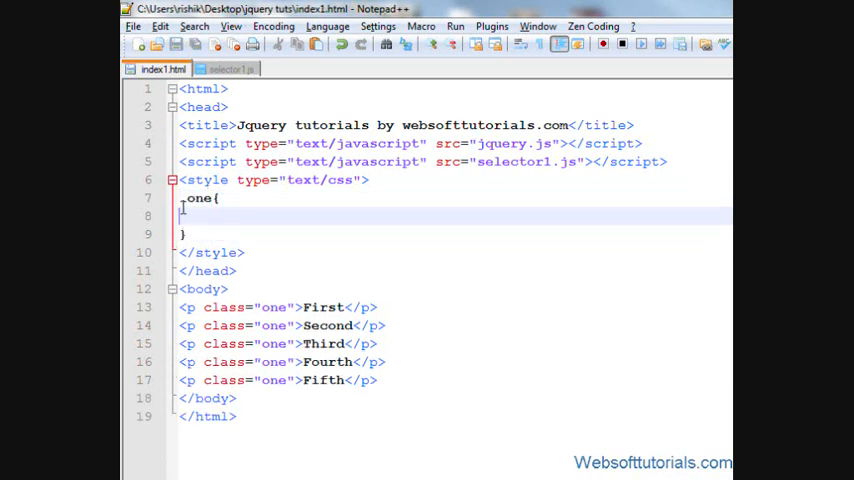
text(border;1px solid;)
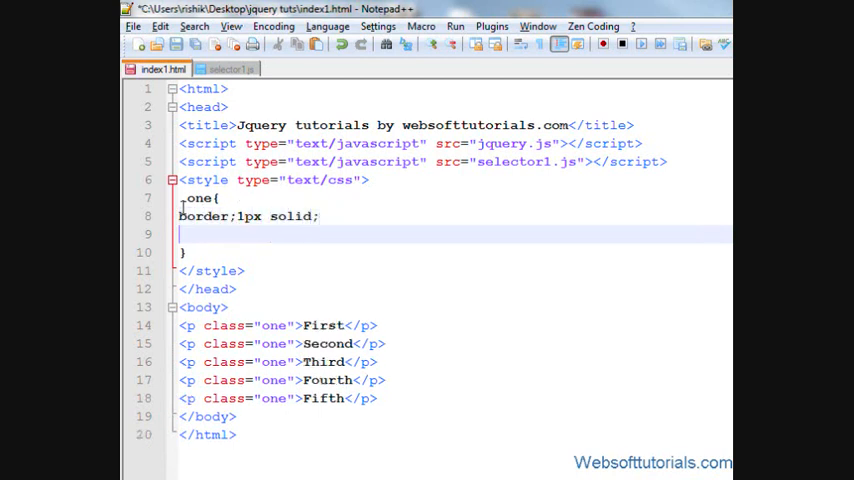
text(background)
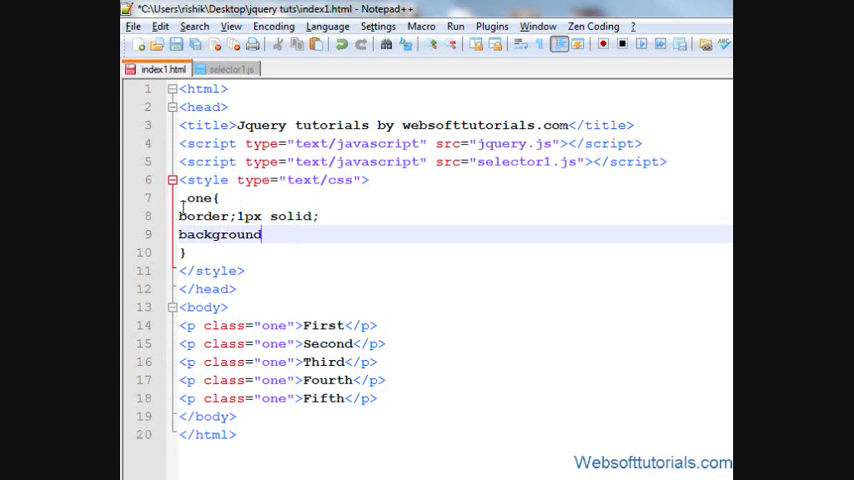
text(:red;)
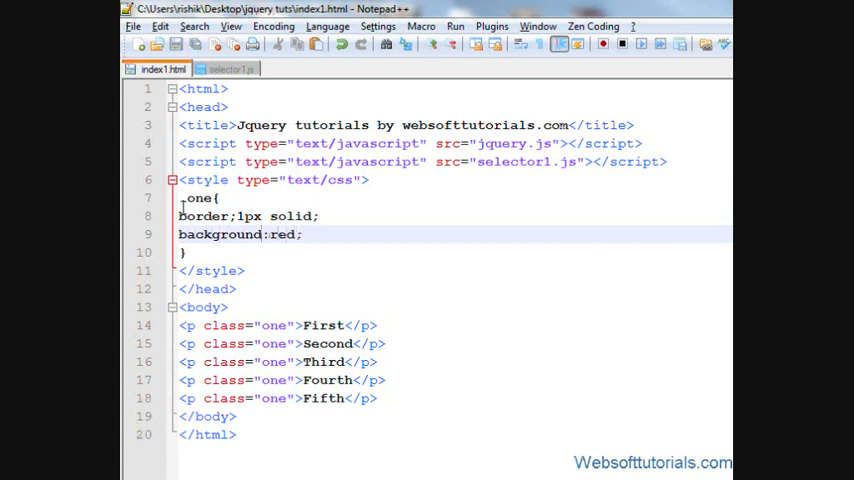
text(color)
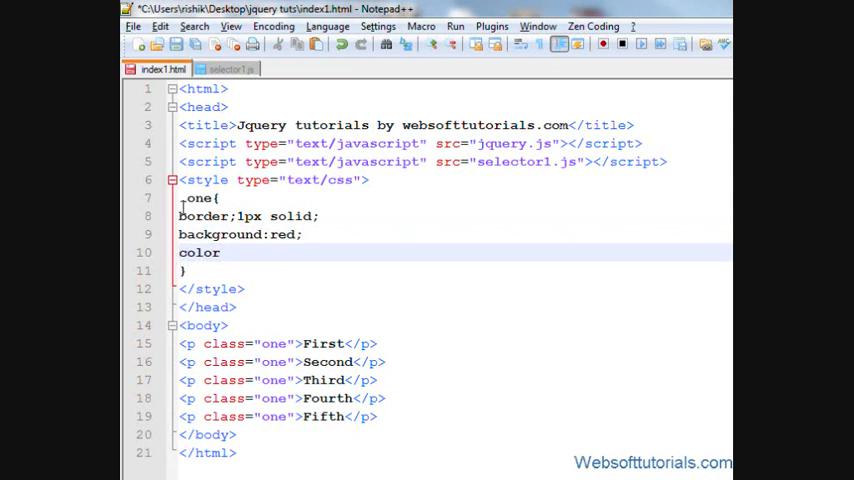
text(:white;)
text(width)
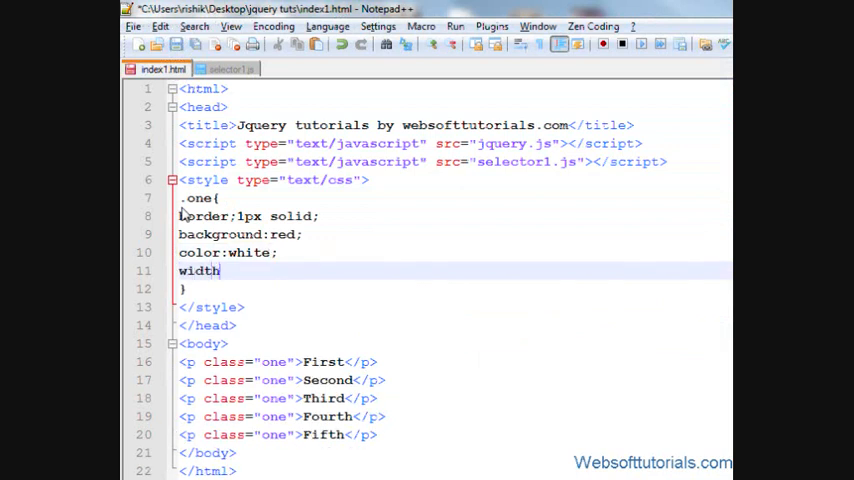
Step: Finish the .one rule with 100px width, margin 0 and 5px padding
text(:100px;)
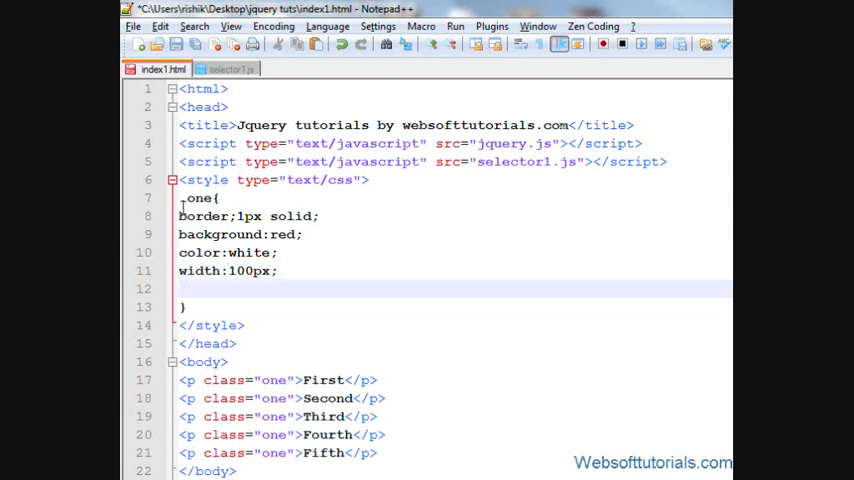
text(margin:0;)
text(pa)
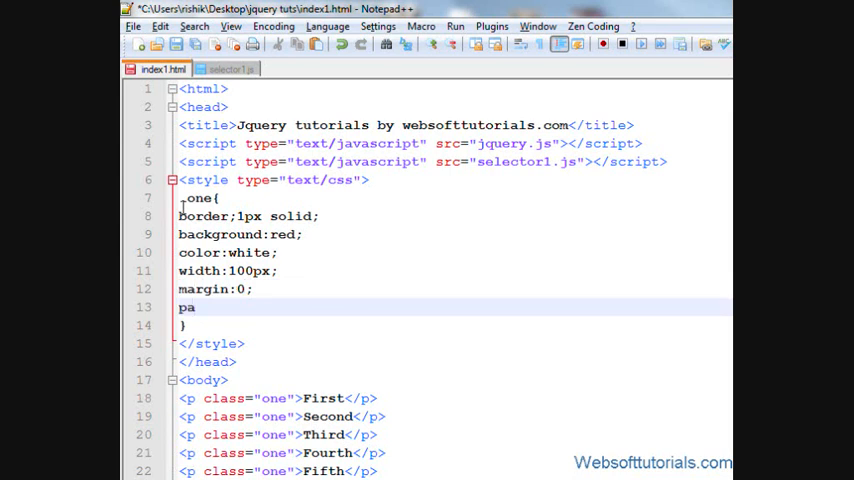
text(dding)
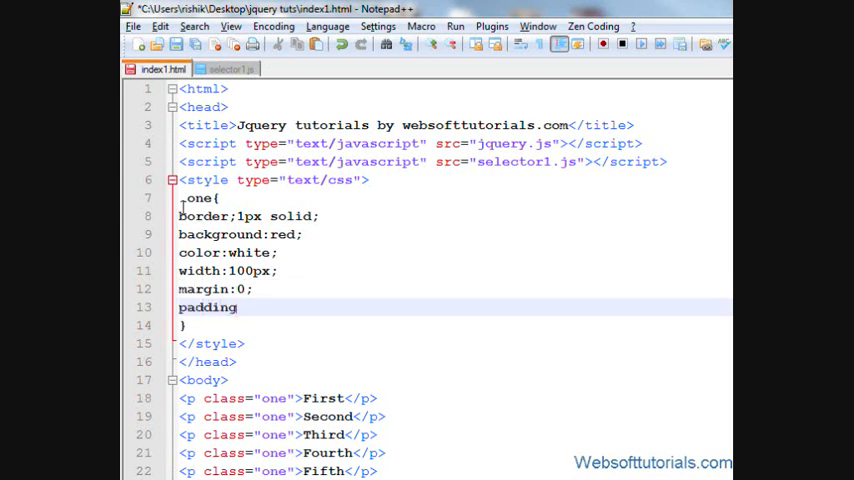
text(:)
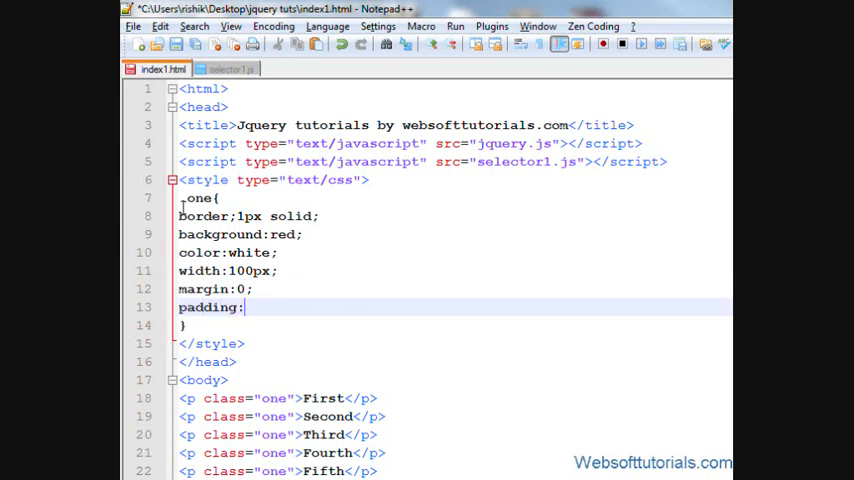
text(0;)
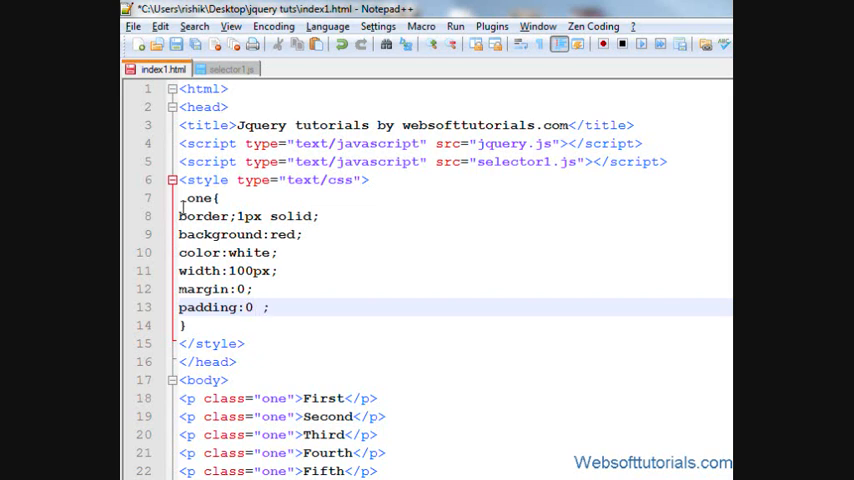
text(5px)
click(279, 398)
text(<a h)
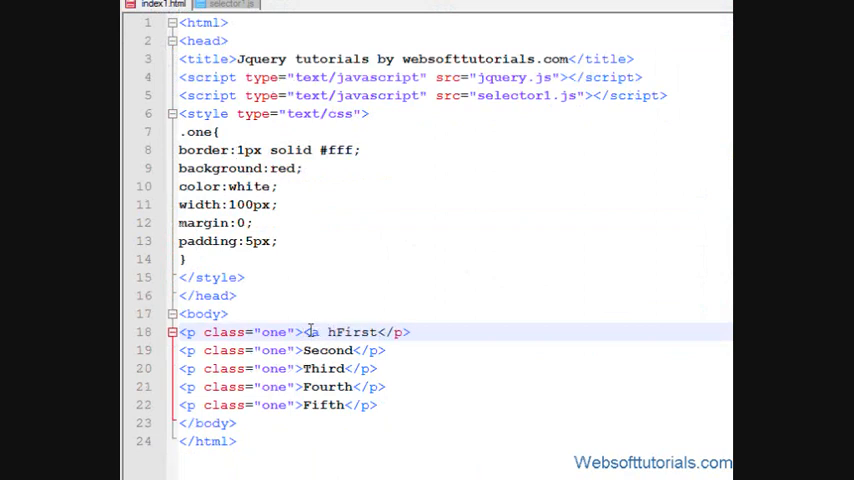
Step: Wrap the First through Fifth labels in <a href=""> links with closing </a> tags
text(ref="">)
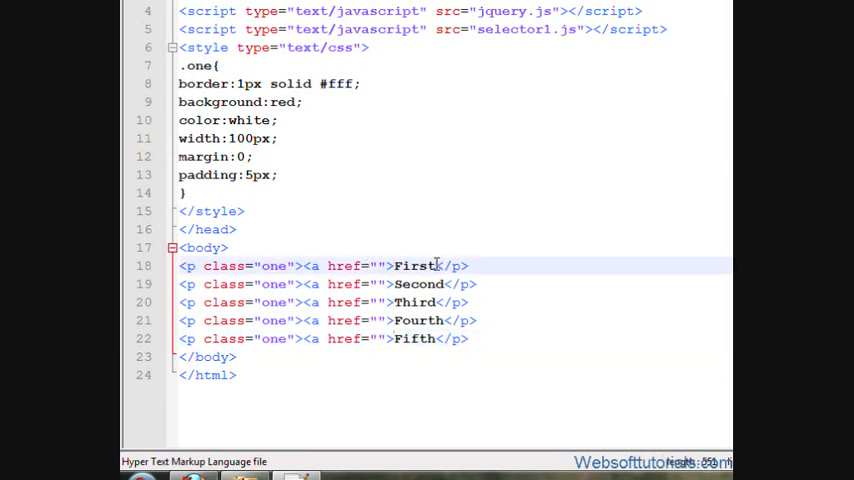
text(</a></)
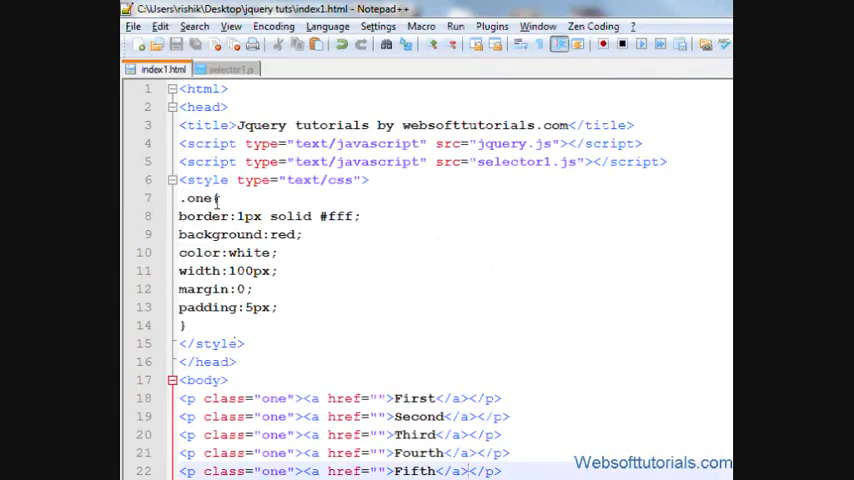
Step: Add a .one a rule with color:white and begin its text-decoration property
double_click(199, 198)
text(.one a{)
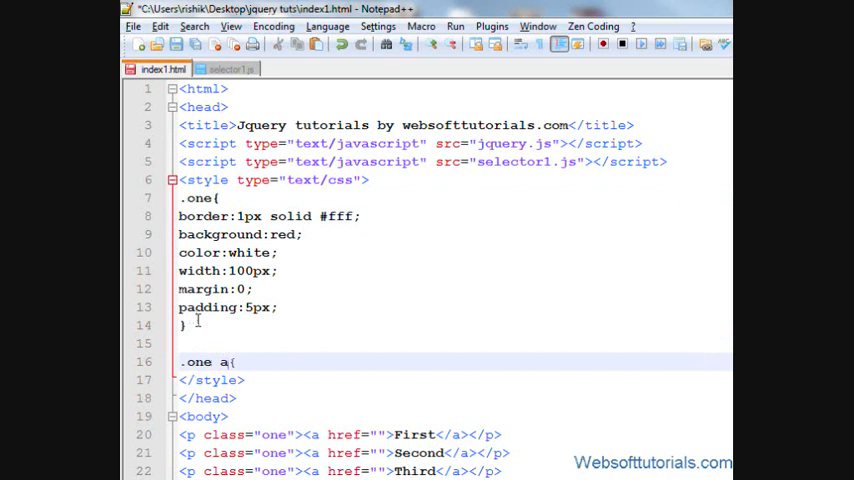
text(color:w})
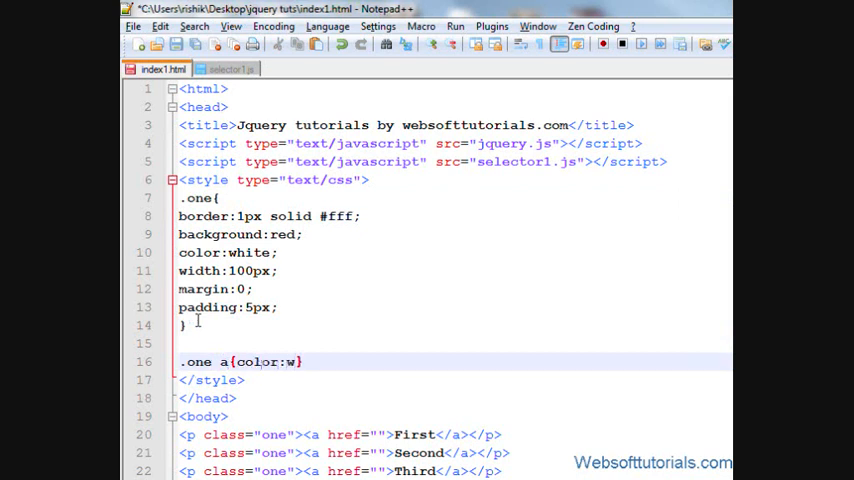
text(hite;text)
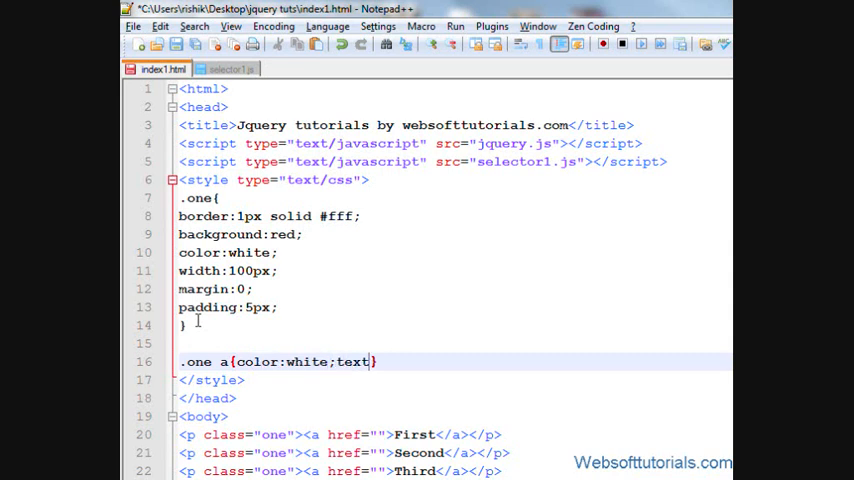
text(-de)
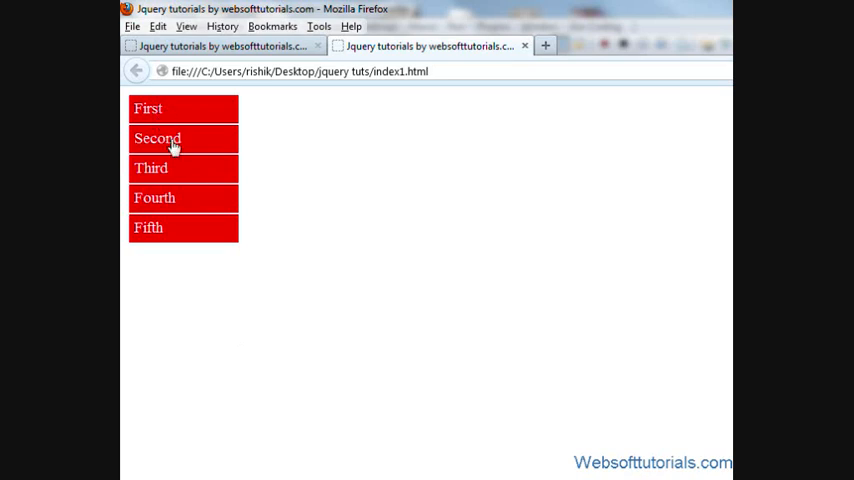
mouse_move(160, 168)
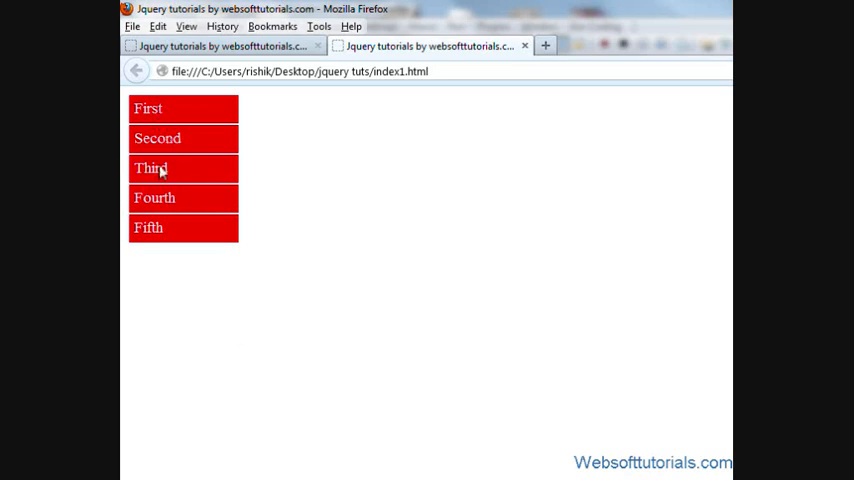
mouse_move(170, 190)
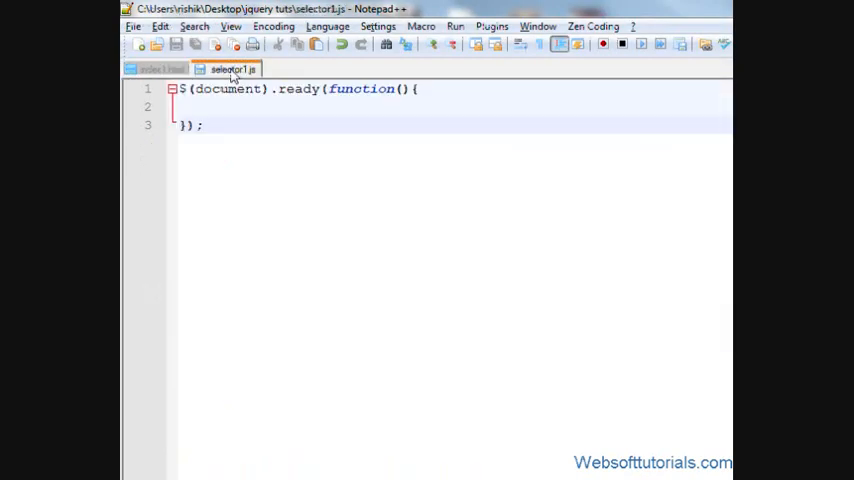
Step: Start a $('.one').mouseover handler after checking the class name in index1.html
text($)
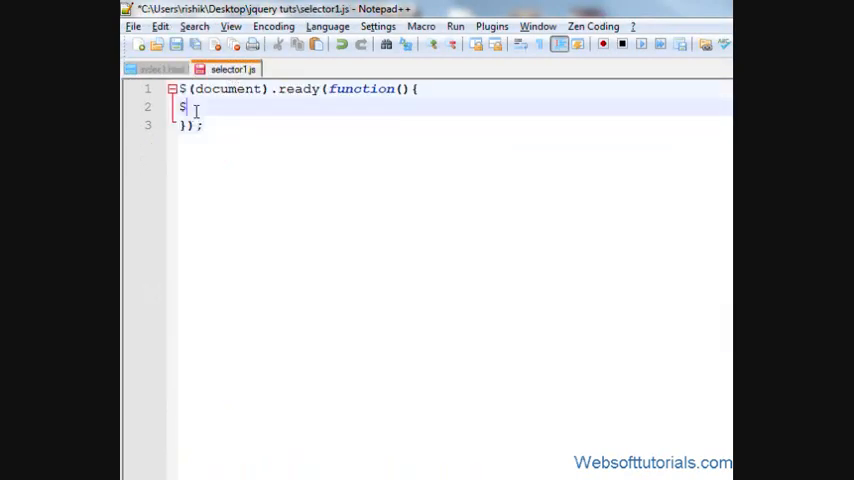
click(162, 36)
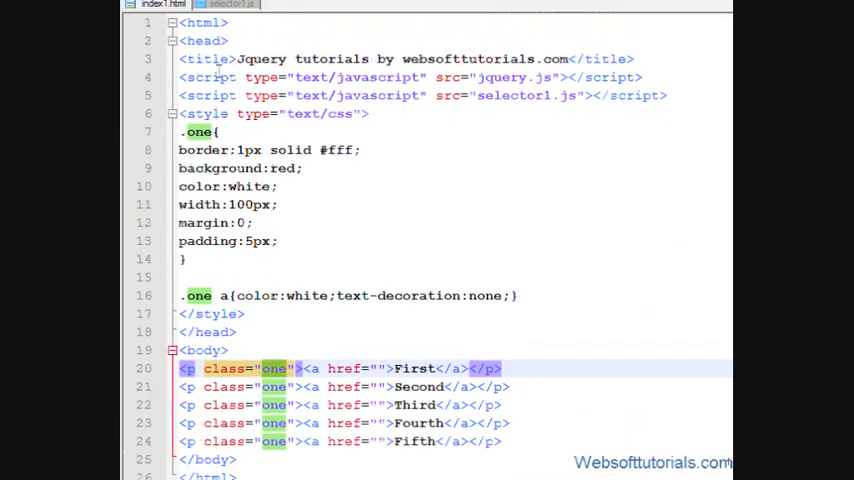
click(230, 69)
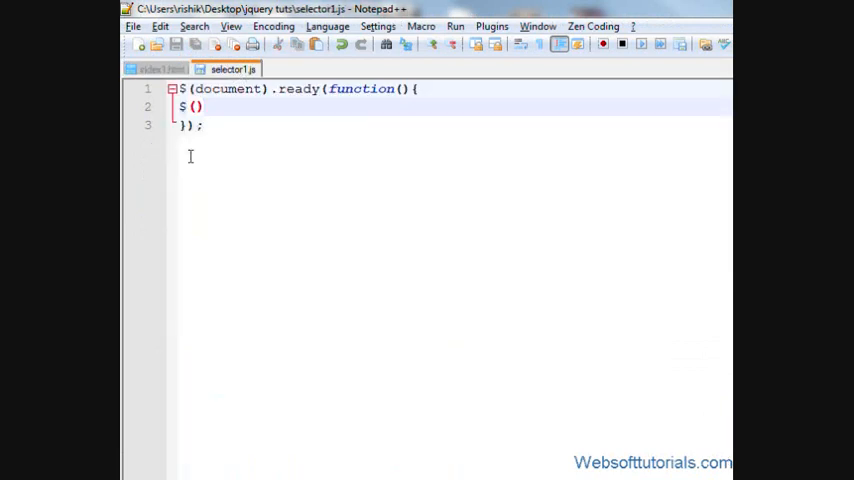
text('.one')
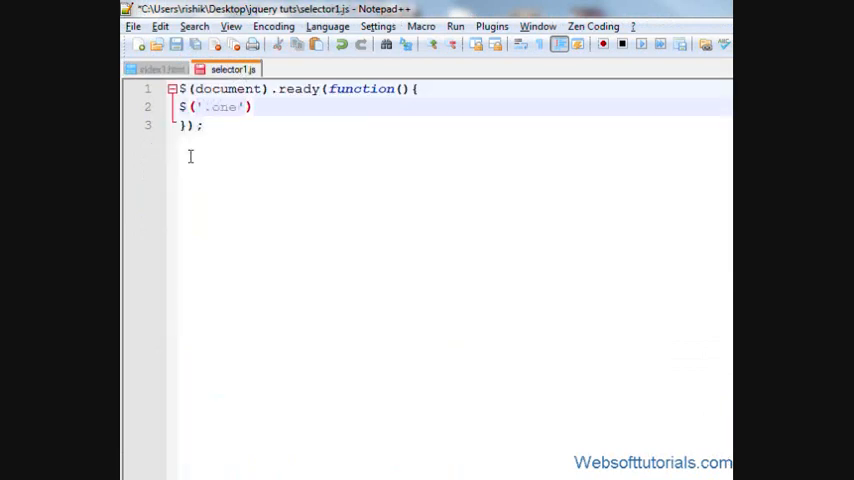
text(.mouse)
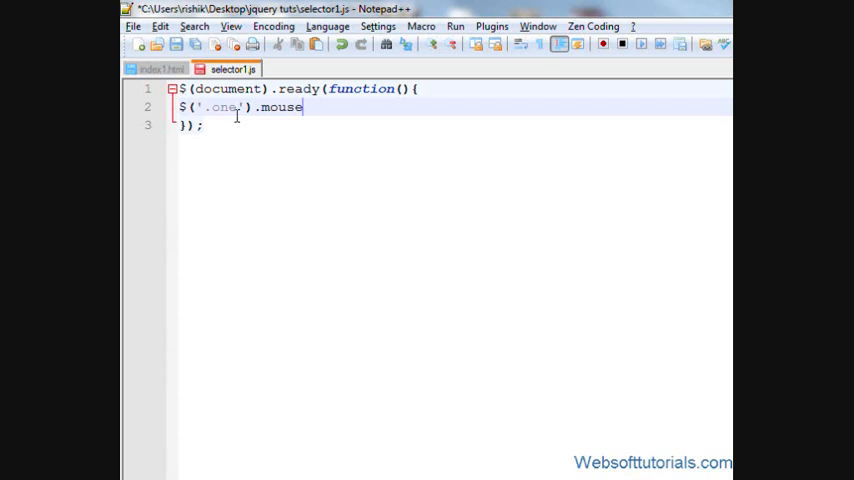
text(over();')
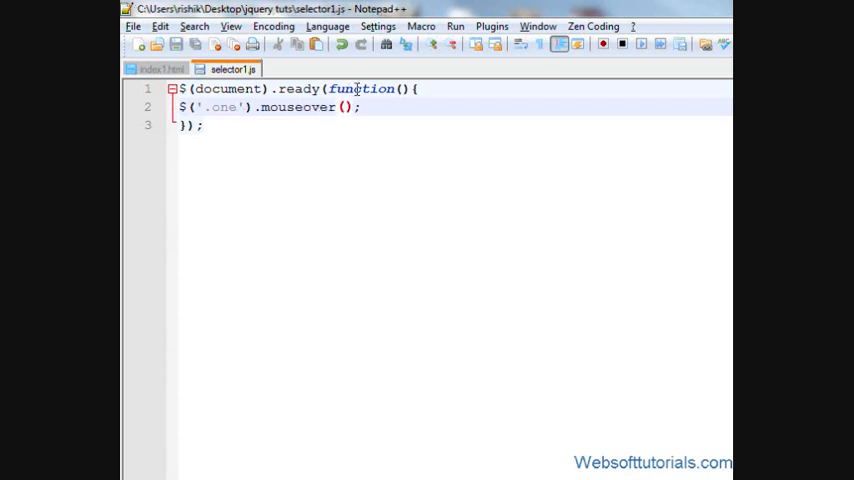
Step: Make the handler function animate $(this) to width "200px"
text(function())
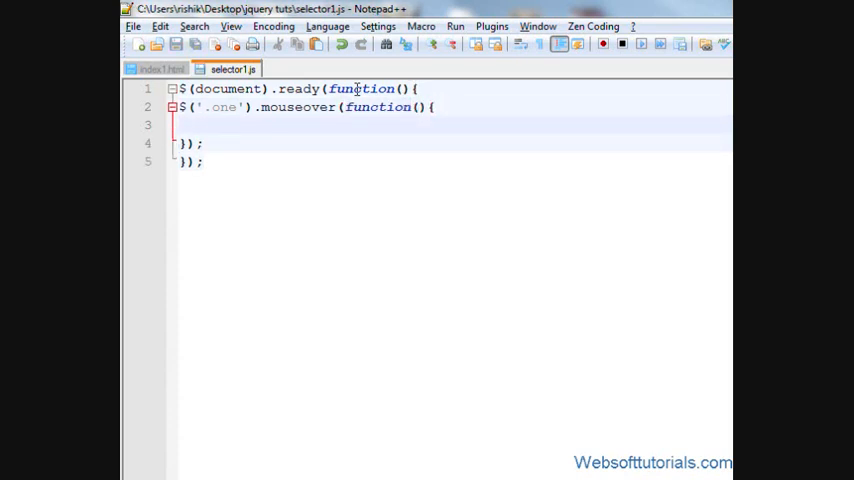
text($(hi))
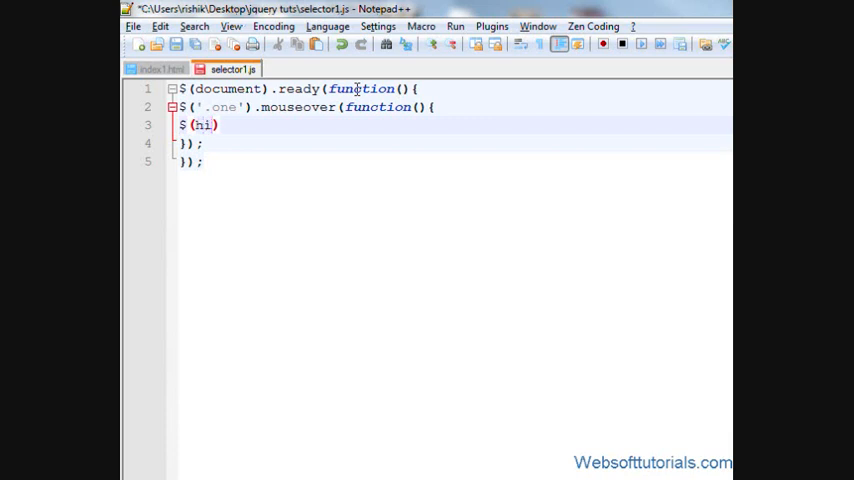
text(this)
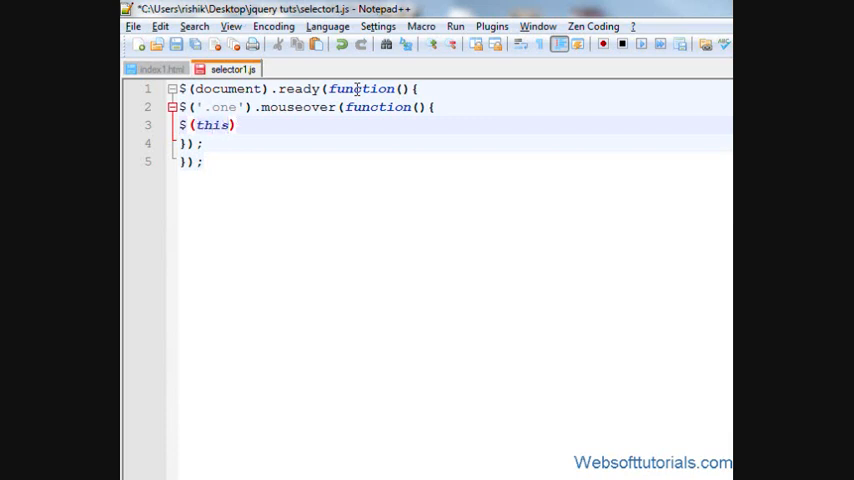
text(.animate();)
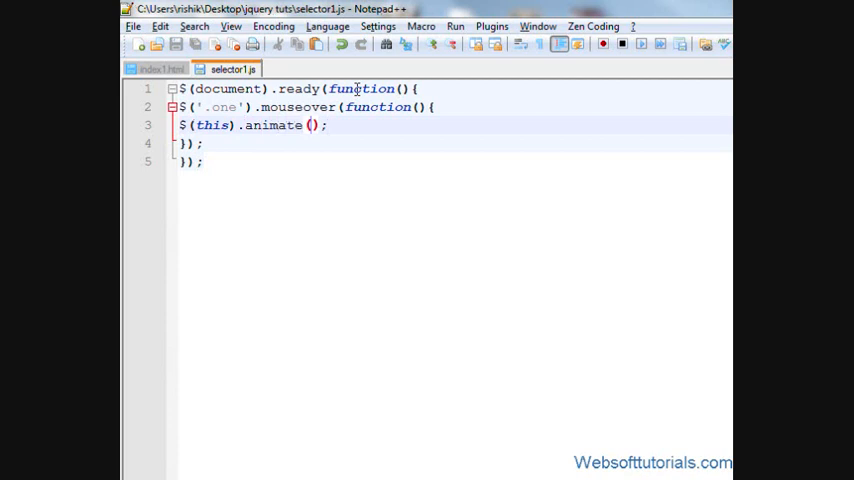
text({})
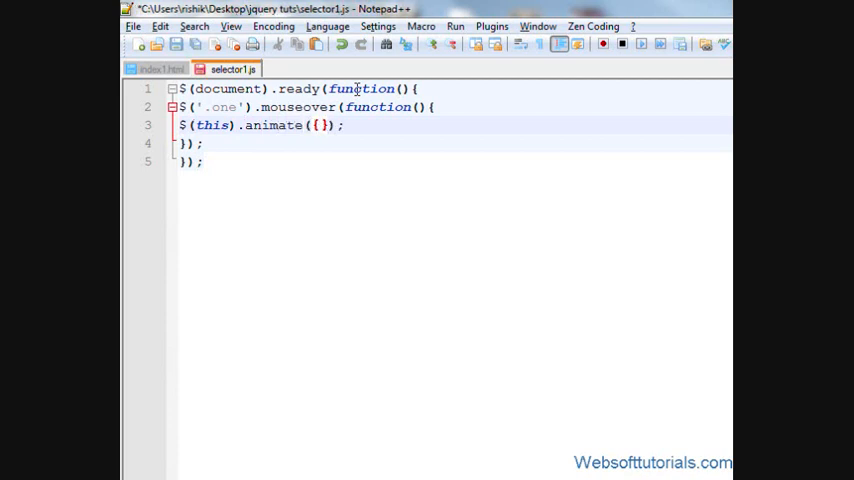
text(wid)
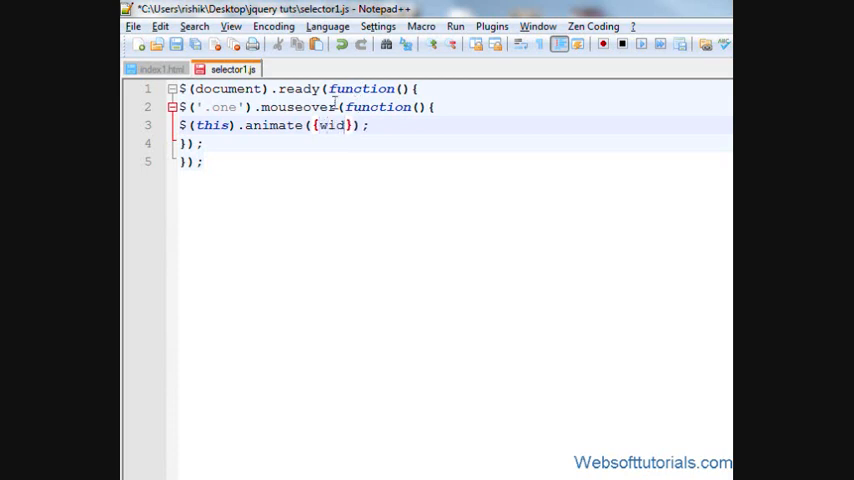
text(th:)
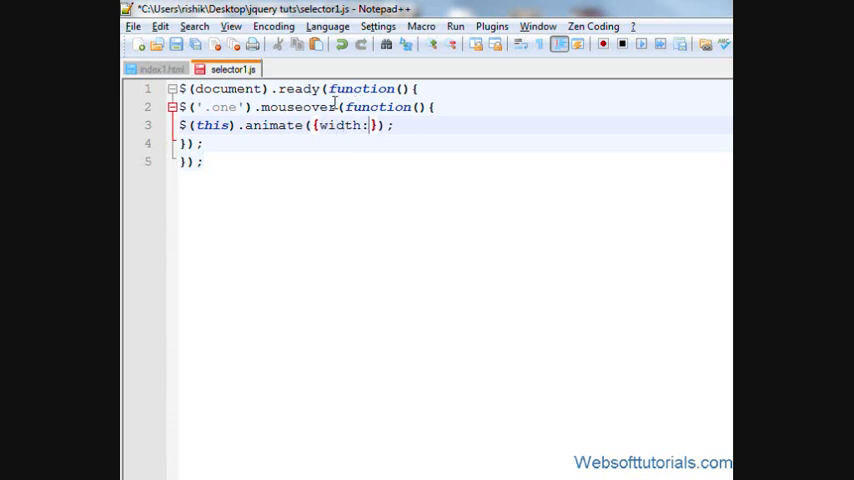
text("")
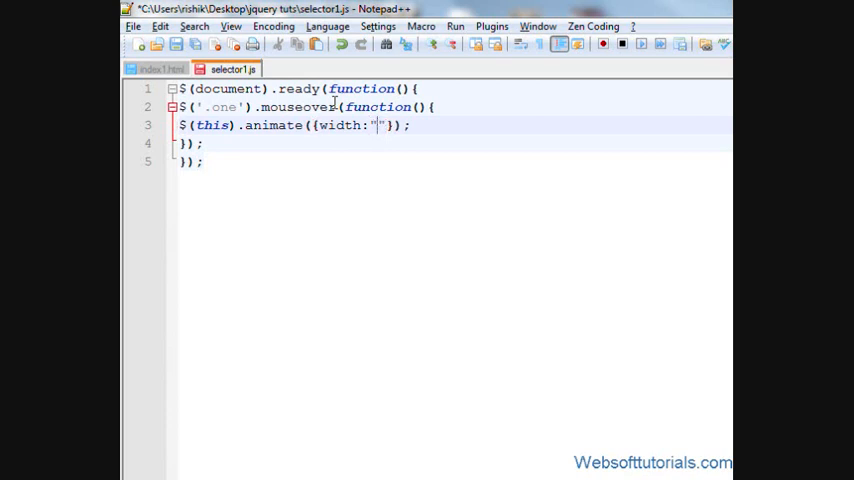
text(200px)
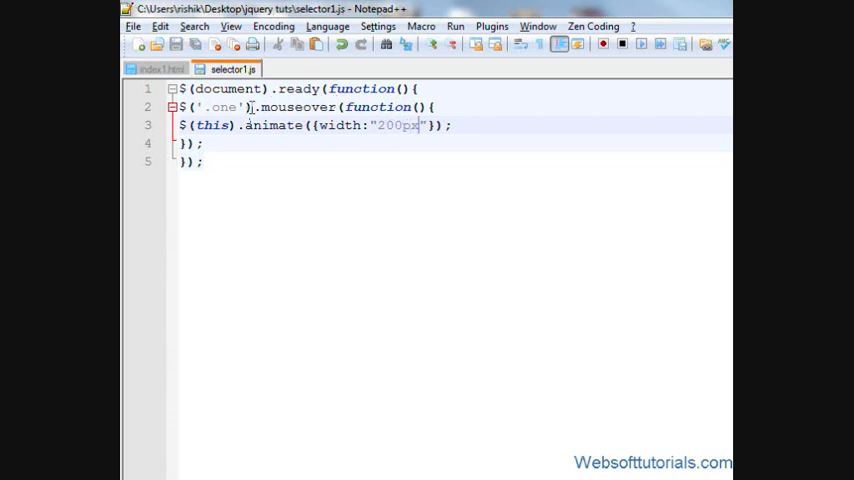
click(160, 69)
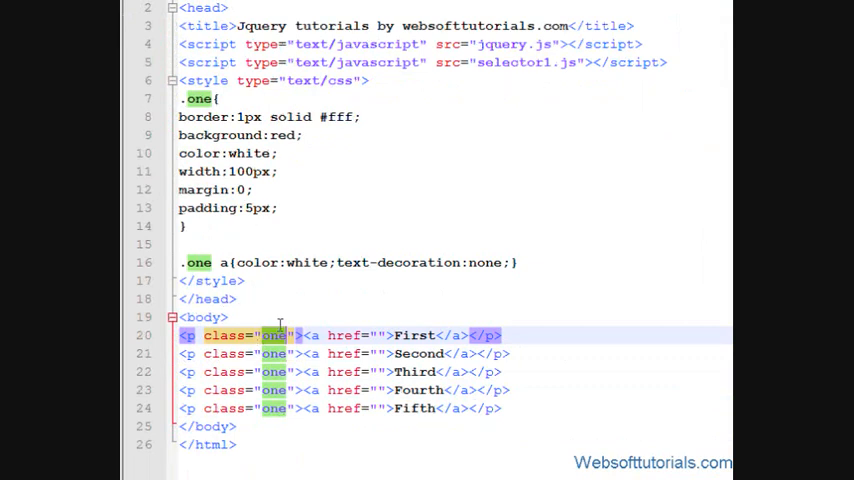
scroll(down, 3)
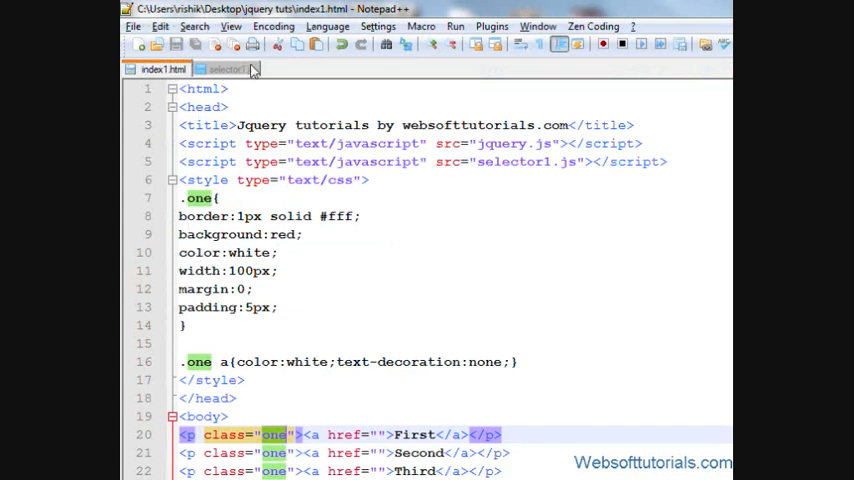
click(228, 69)
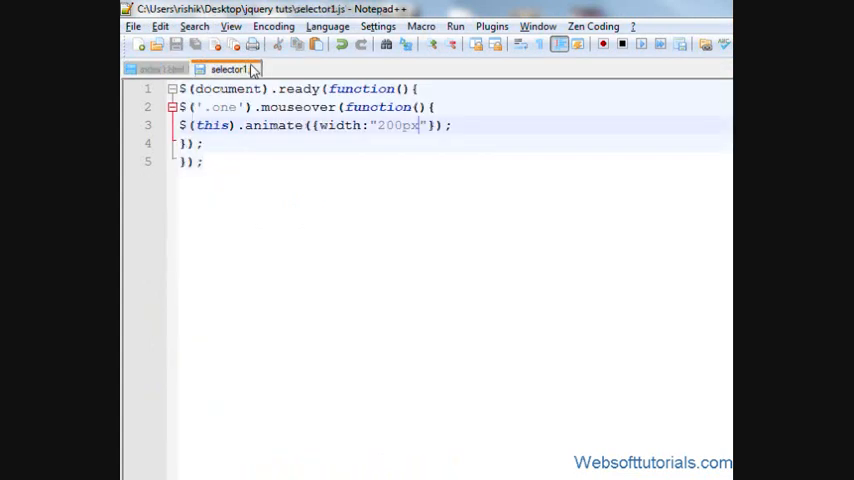
click(161, 68)
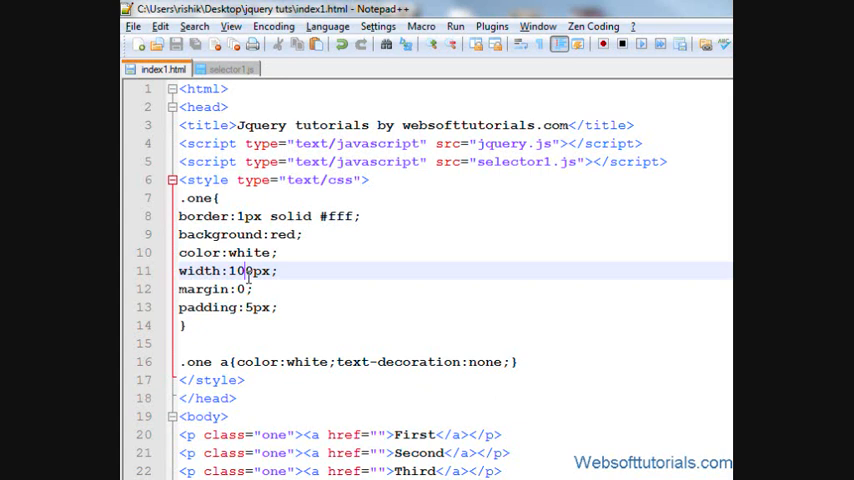
click(228, 69)
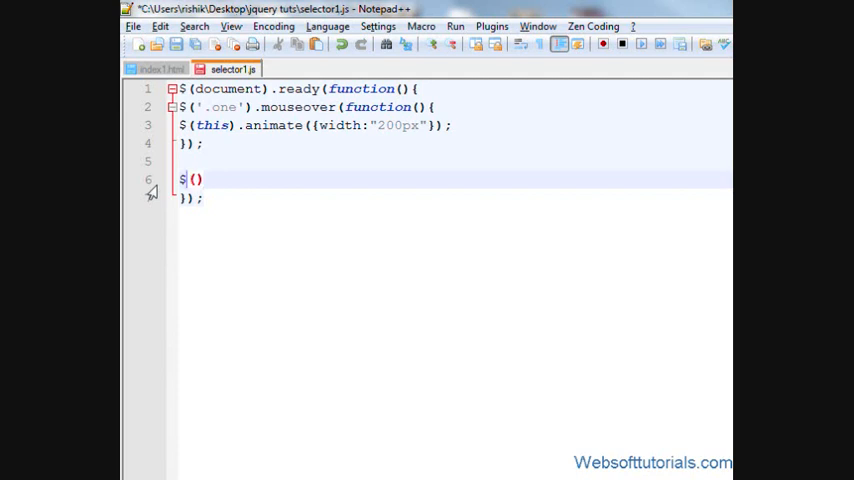
Step: Type a $('.one').mouseout handler that begins an animate call on the box width
text('')
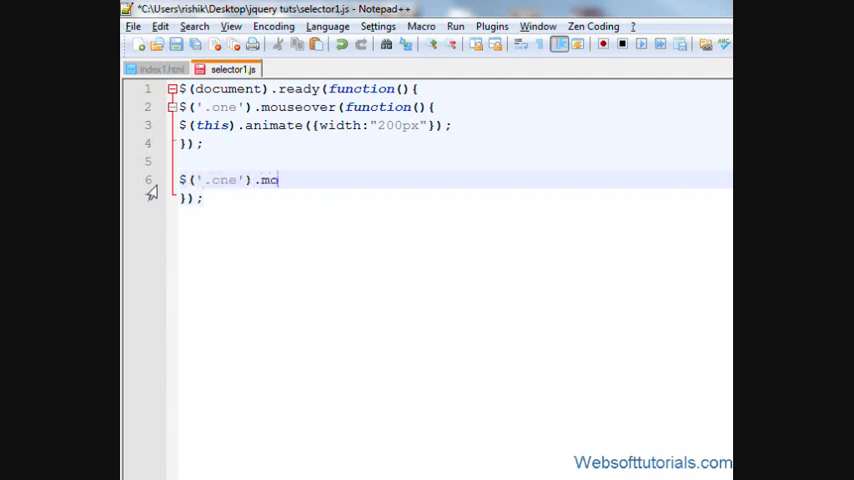
text(useout)
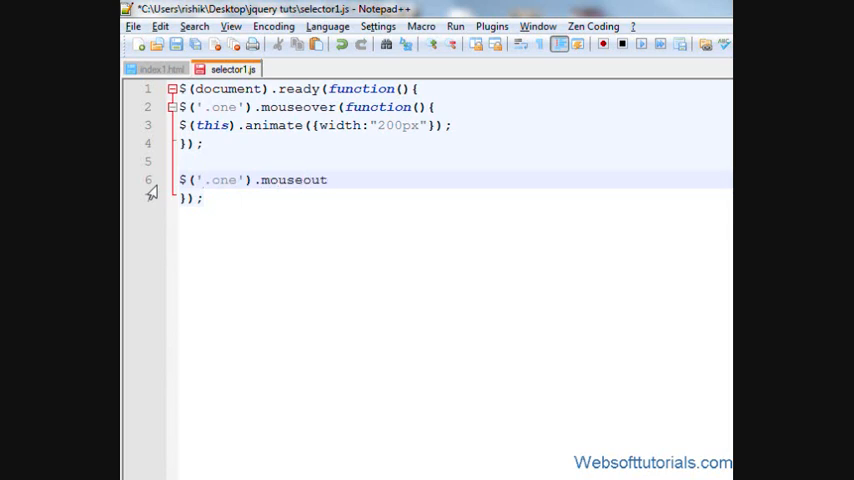
text(();)
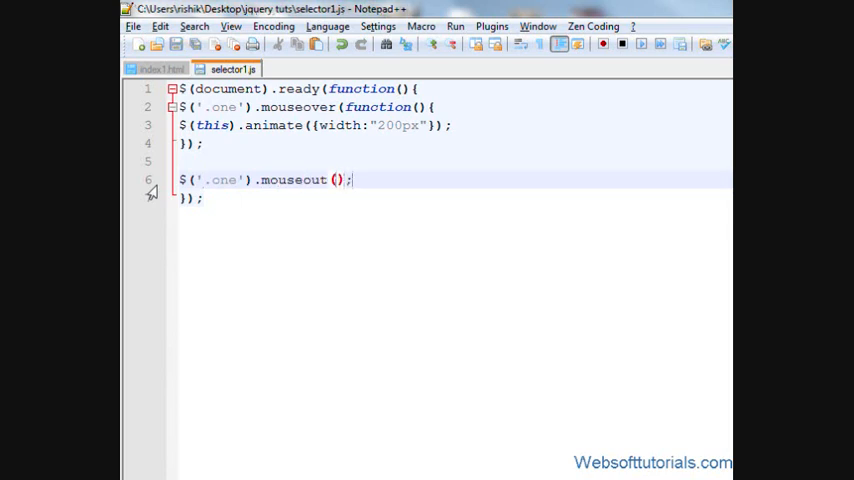
text(function()
text($(this).)
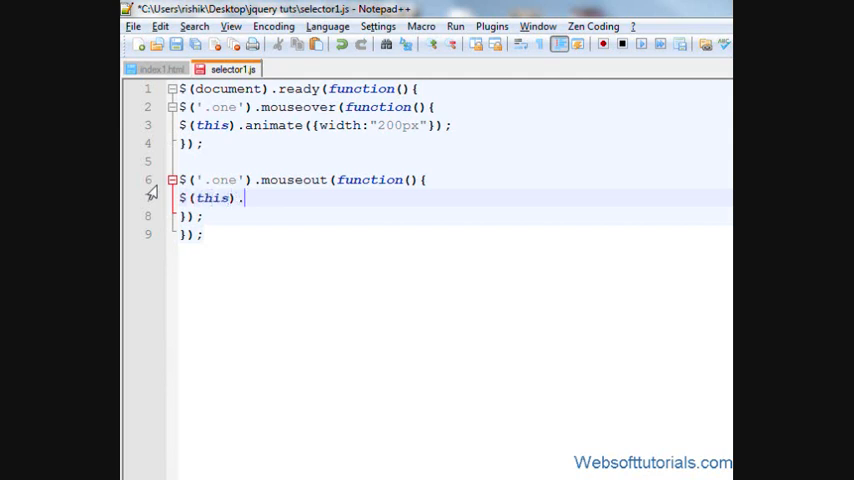
text(anima)
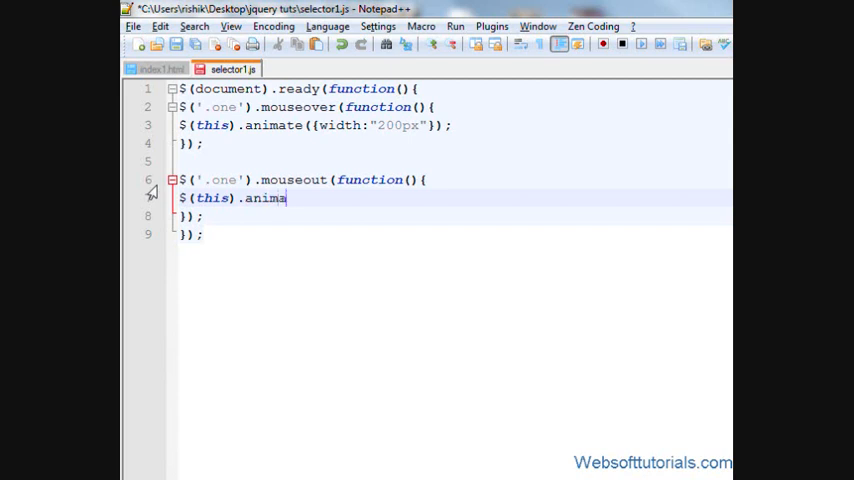
text(te();)
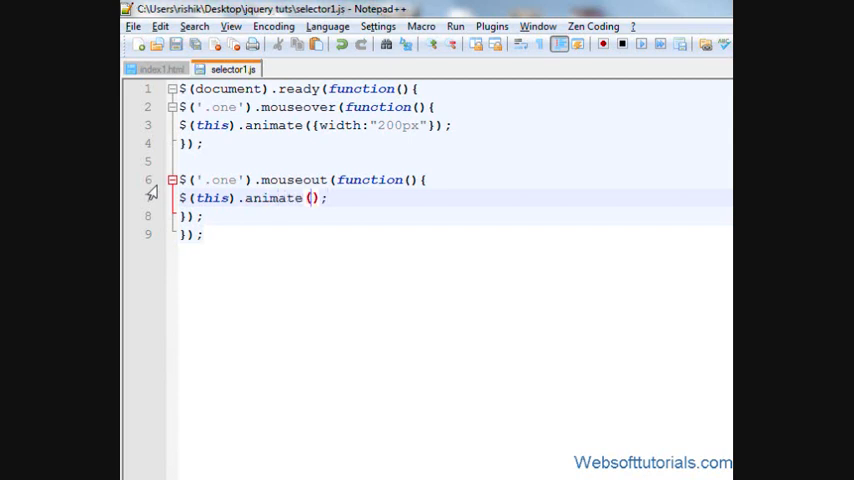
text({width:"100px)
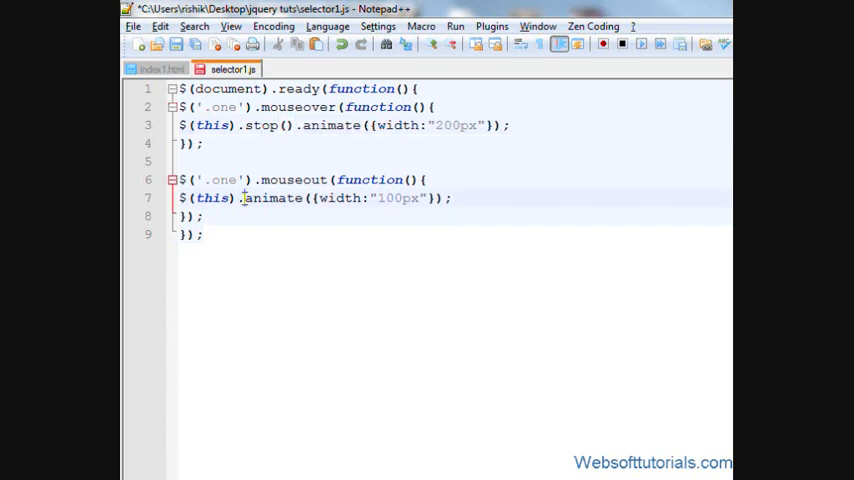
Step: Insert .stop() before .animate in the mouseover handler
text(.stop())
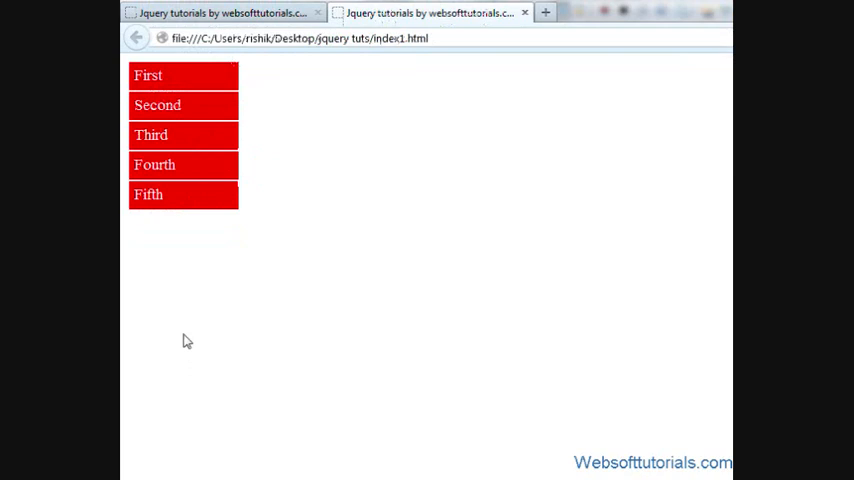
mouse_move(184, 334)
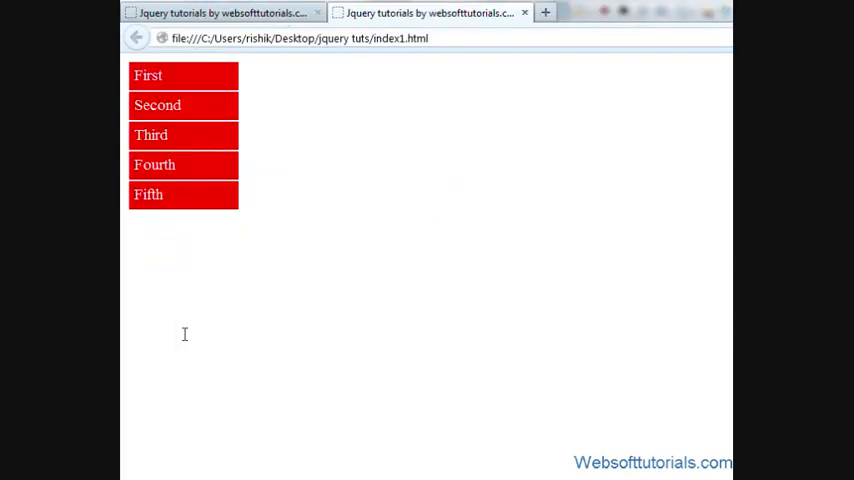